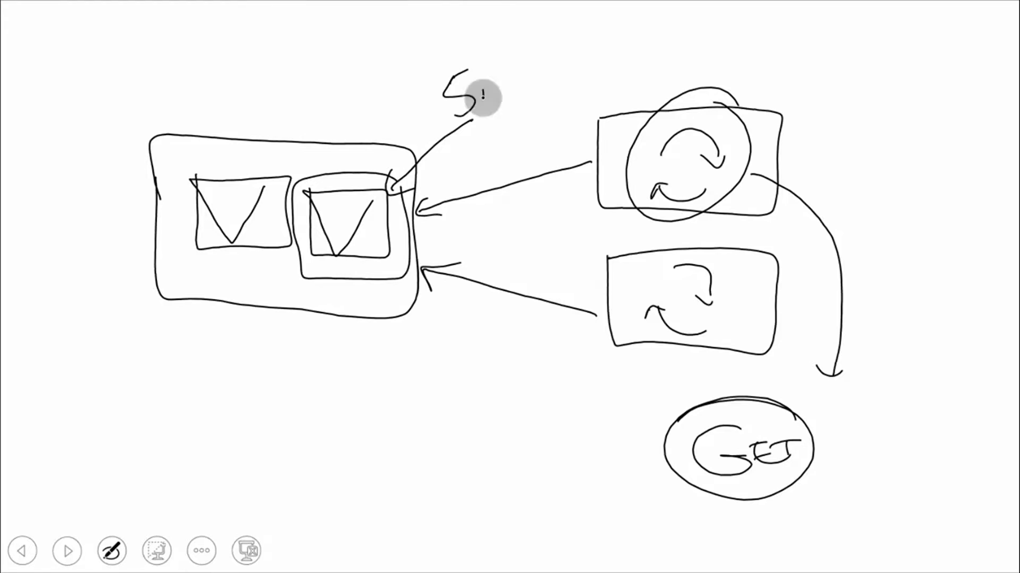
text(5min.)
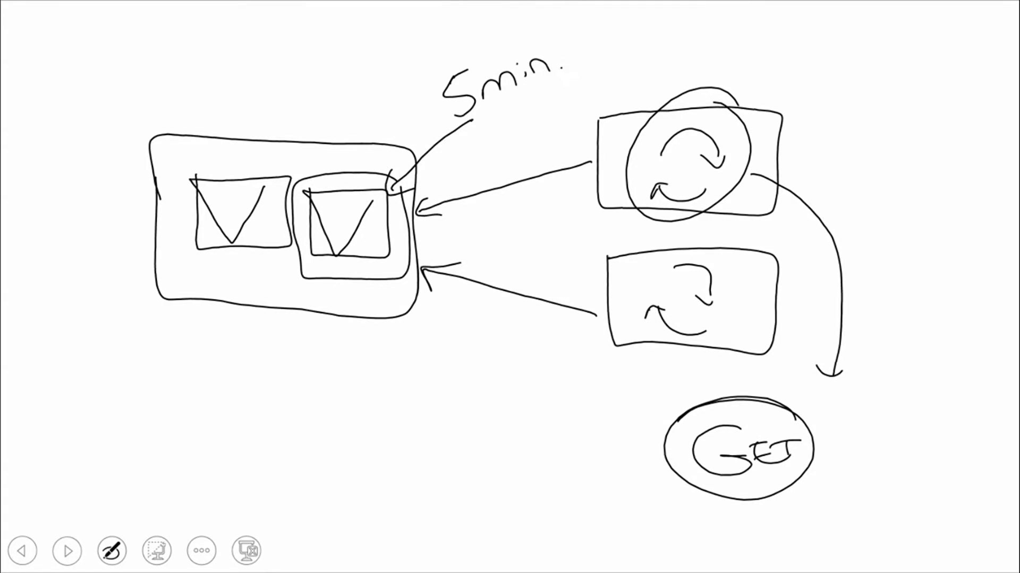